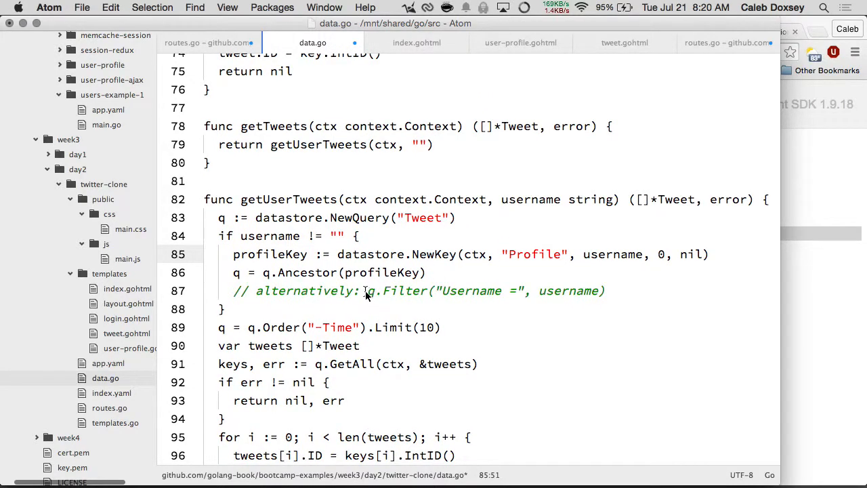
Step: Replace the ancestor profileKey query in getUserTweets with a Filter("Username =", username) and review data.go
click(265, 272)
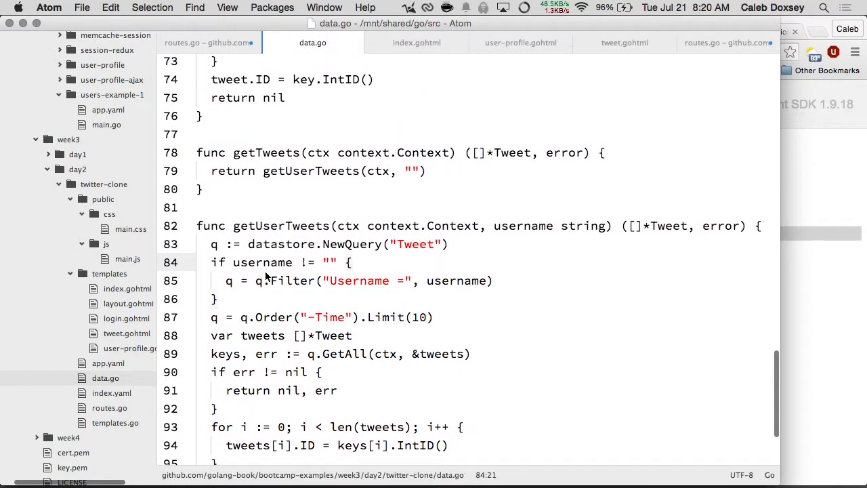
scroll(up, 3)
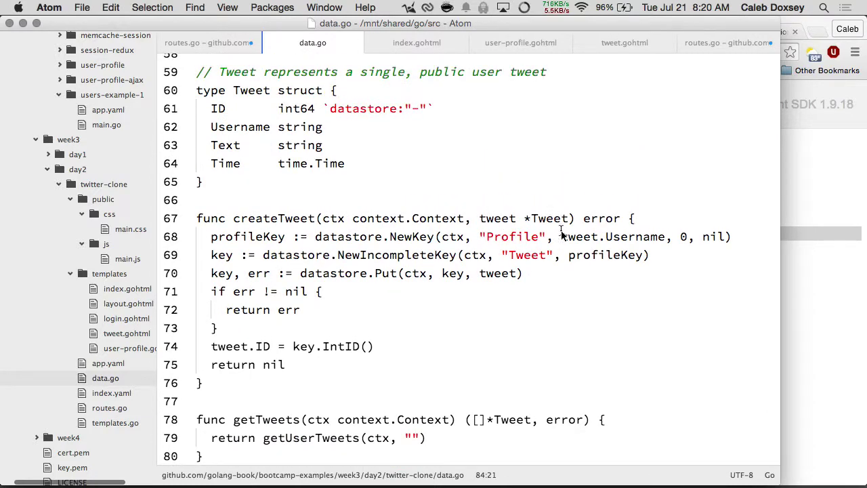
scroll(down, 3)
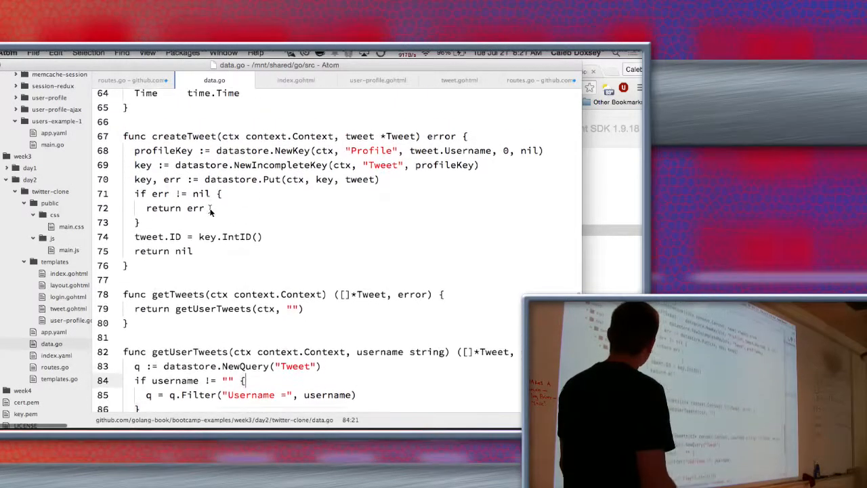
scroll(down, 3)
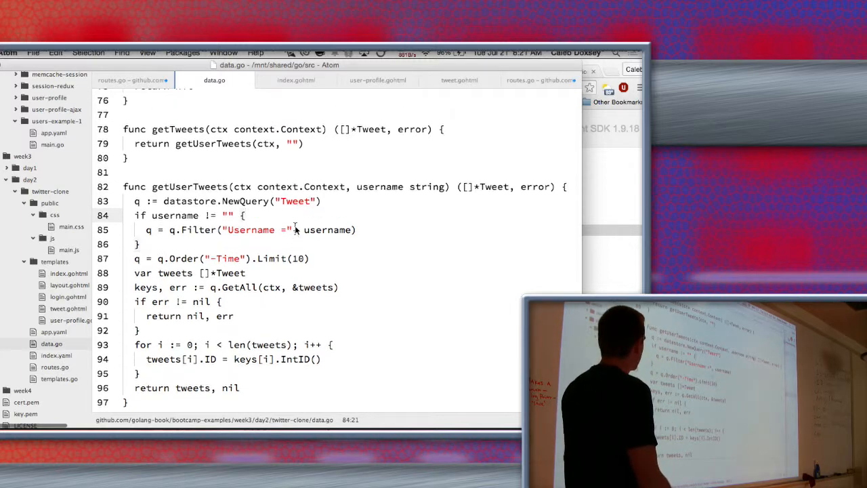
scroll(up, 3)
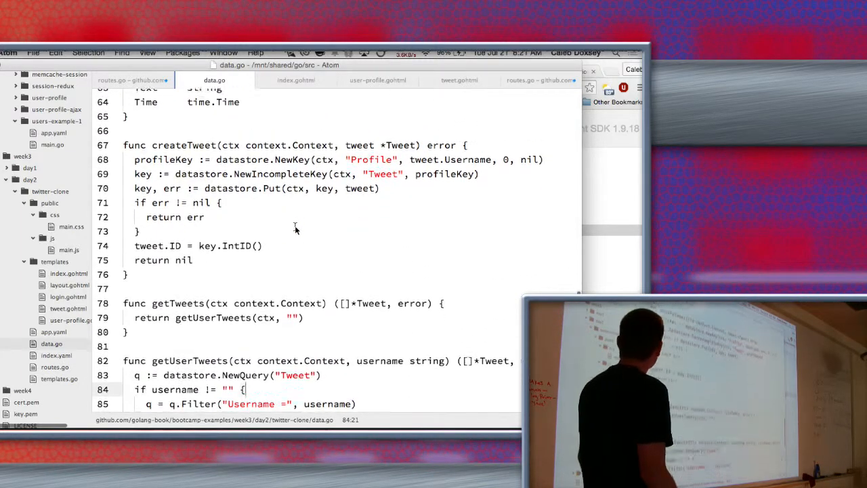
scroll(up, 3)
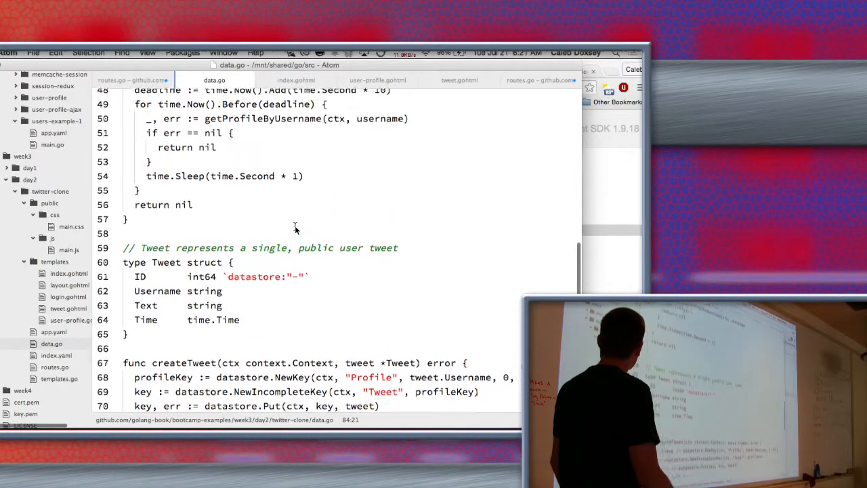
scroll(down, 3)
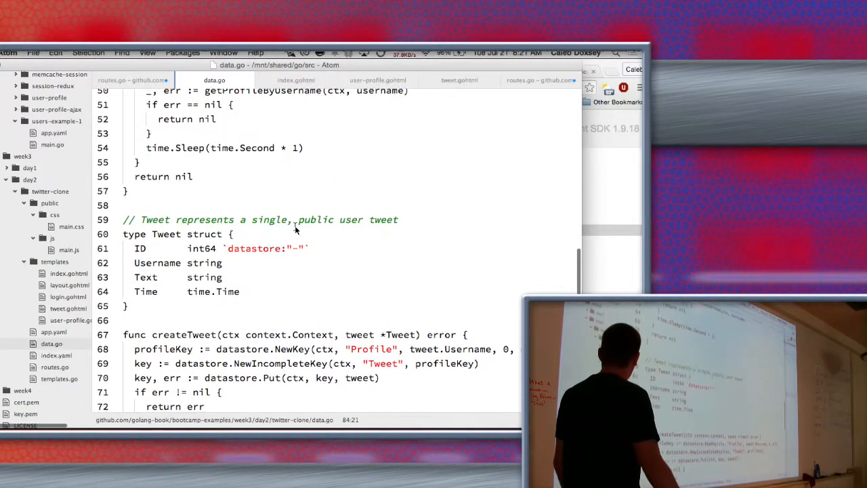
scroll(down, 3)
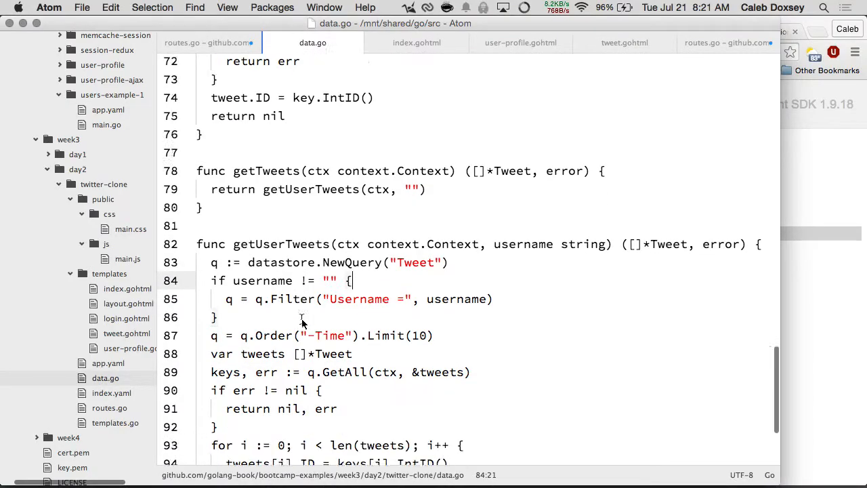
scroll(down, 3)
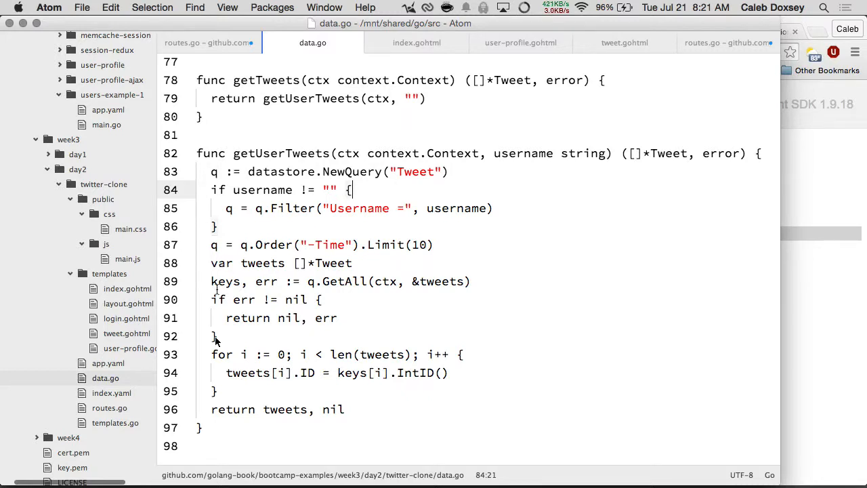
Step: Review routes.go handleAPI before creating data_test.go in the twitter-clone folder
click(108, 407)
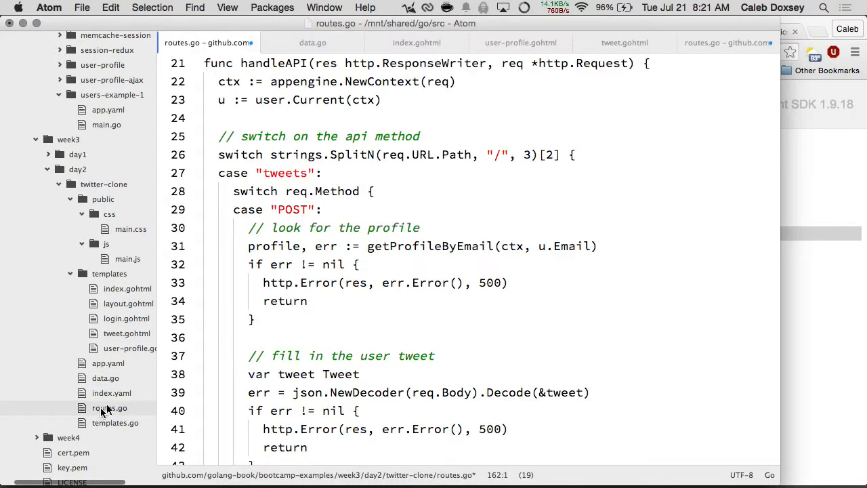
scroll(down, 3)
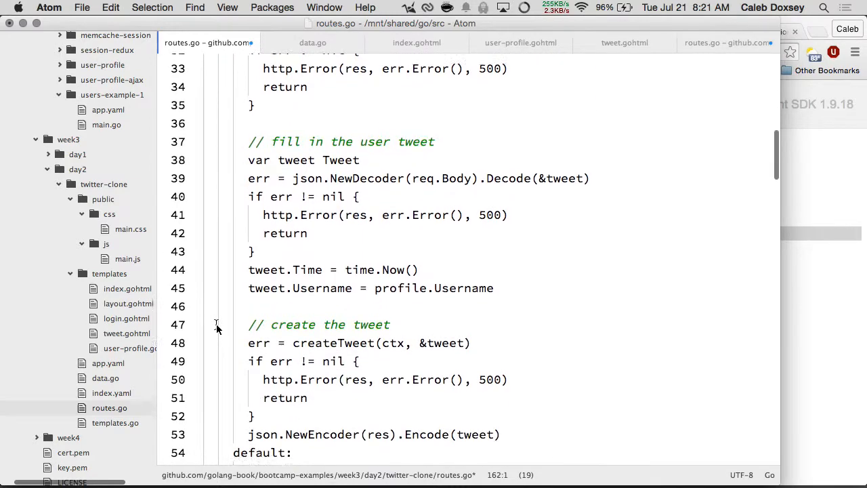
scroll(down, 3)
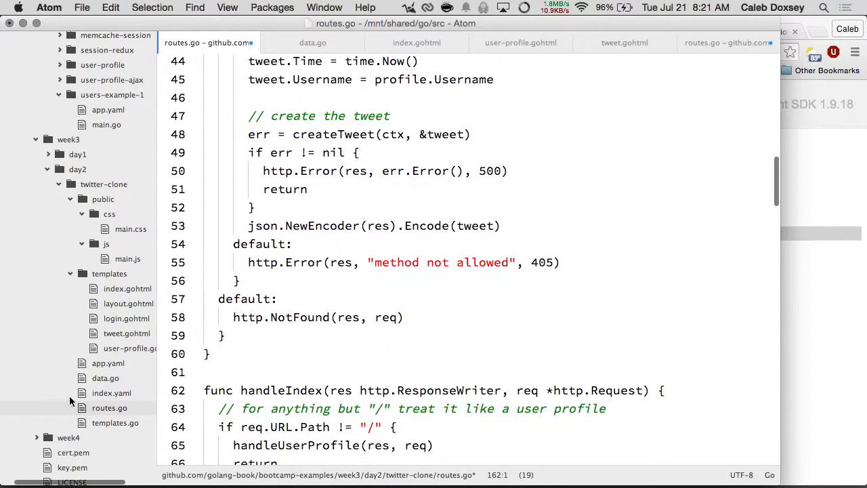
mouse_move(57, 278)
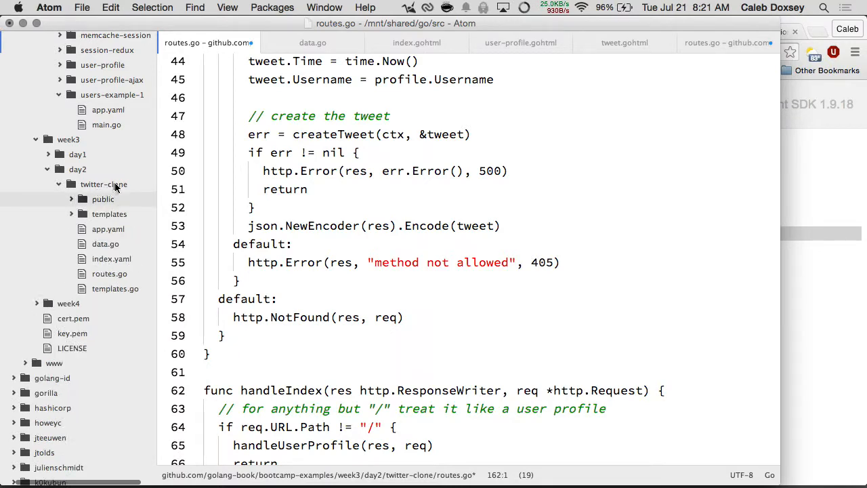
mouse_move(154, 204)
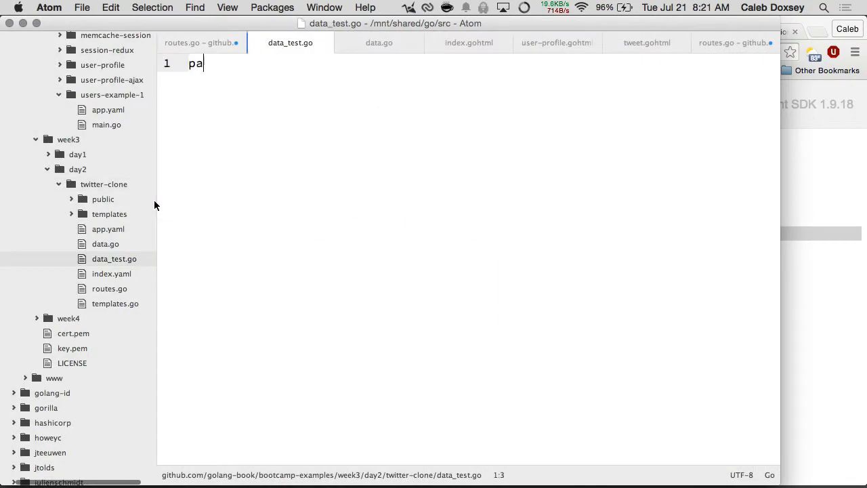
Step: Declare package main with import "testing", checking createProfile's name in data.go
text(ckage main)
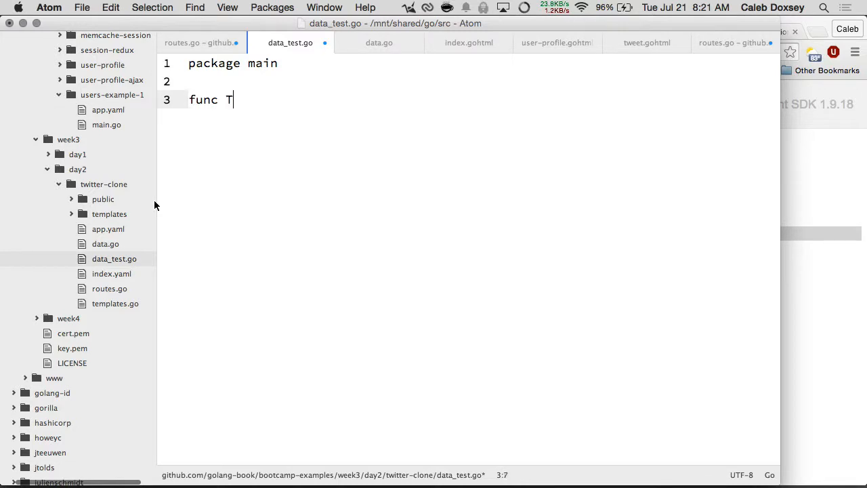
text(est)
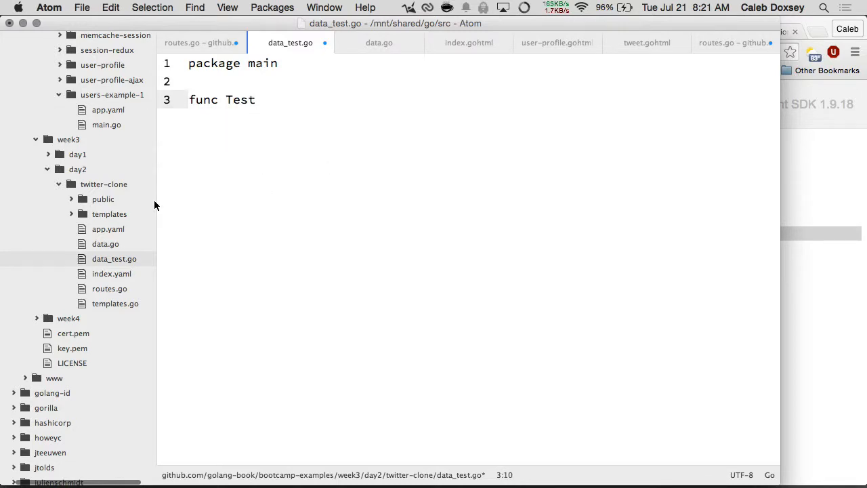
mouse_move(379, 57)
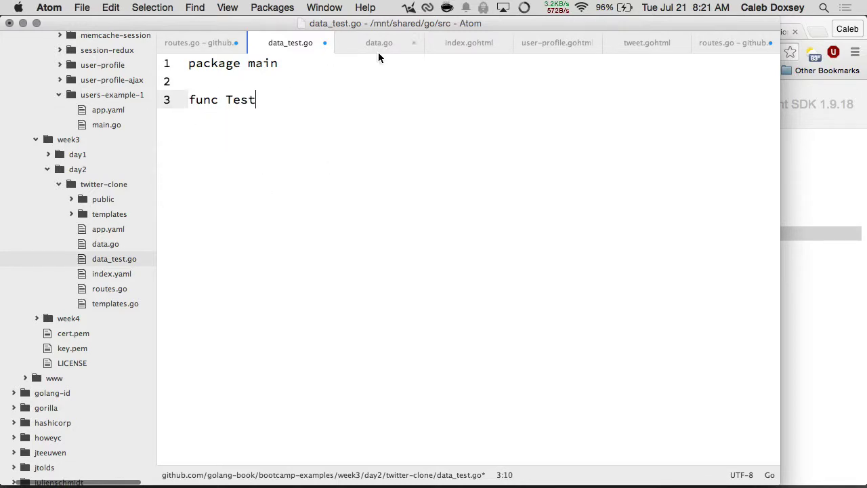
click(379, 42)
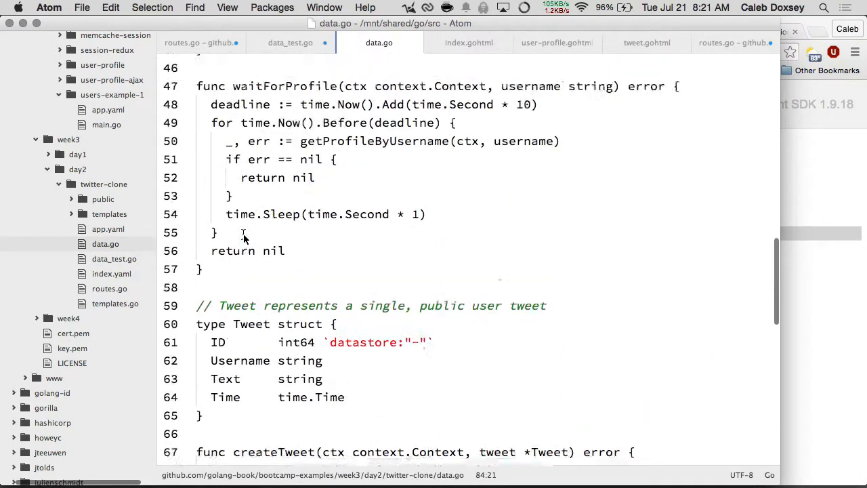
scroll(up, 3)
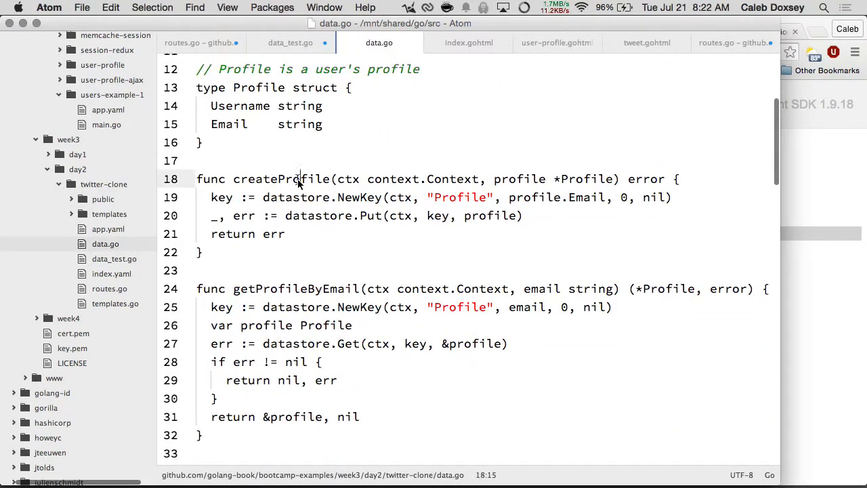
click(290, 42)
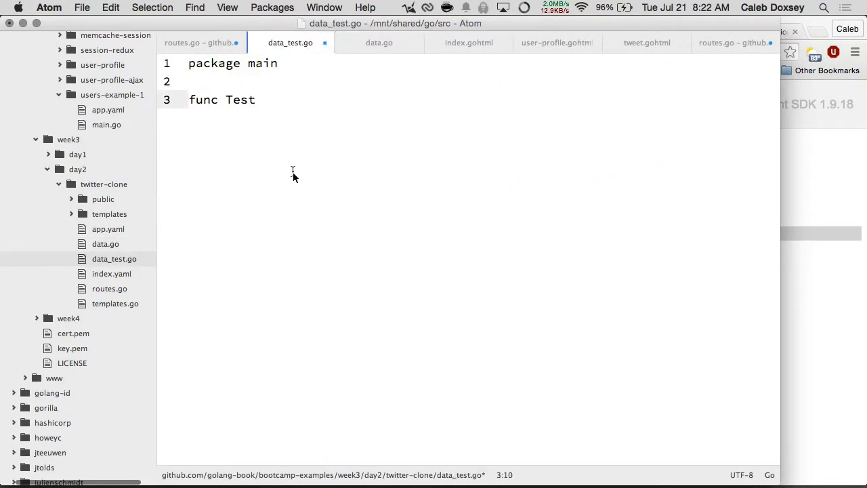
Step: Define func TestCreateProfile(t *testing.T) {} and start turning the import into a grouped block with aetest
text(Createp)
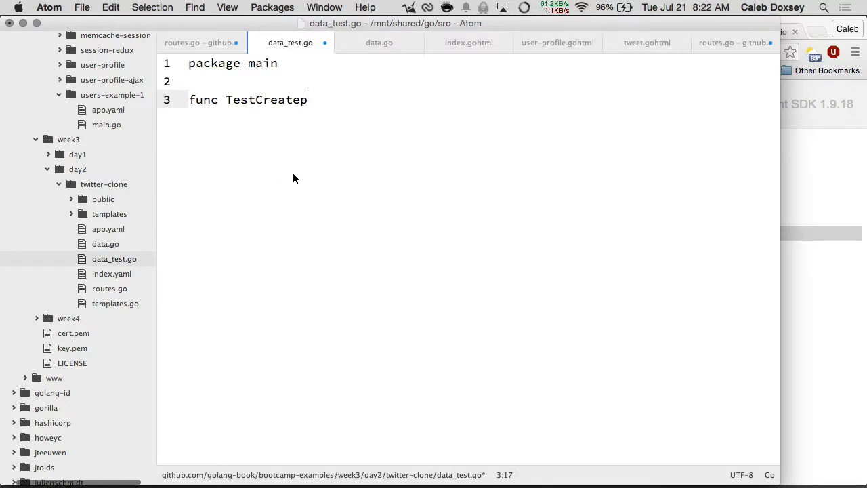
text(rofile())
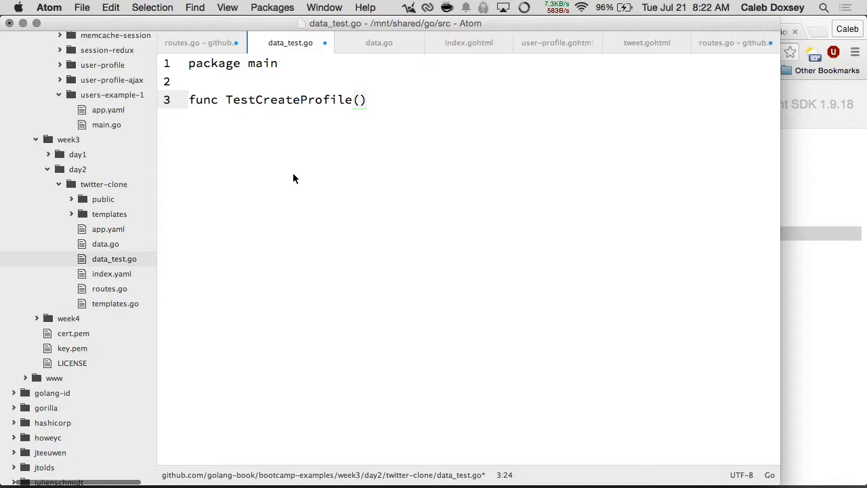
text(t *testing.)
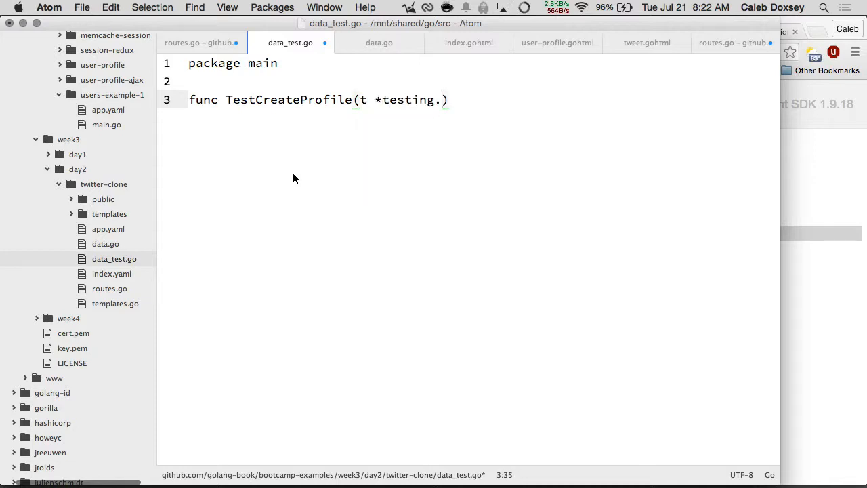
text(T) {)
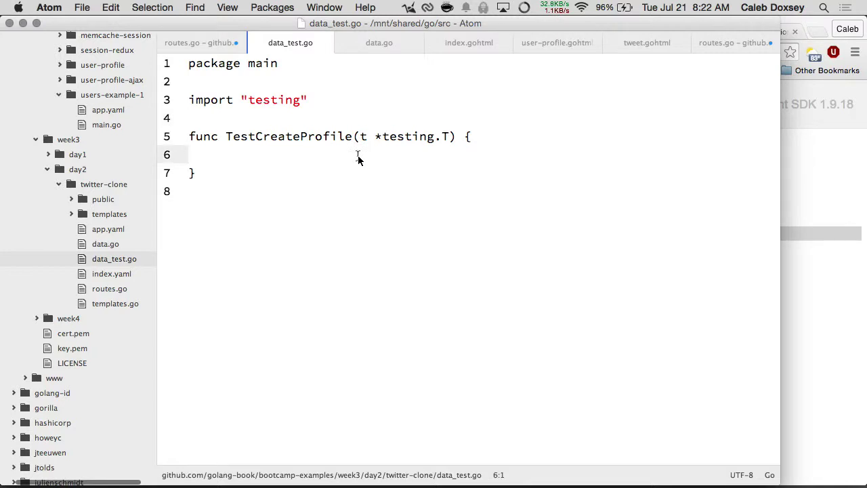
click(230, 100)
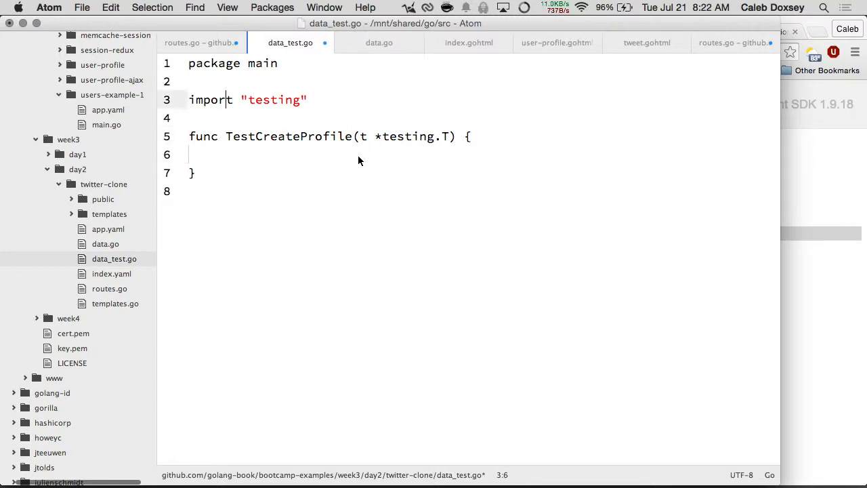
text(()
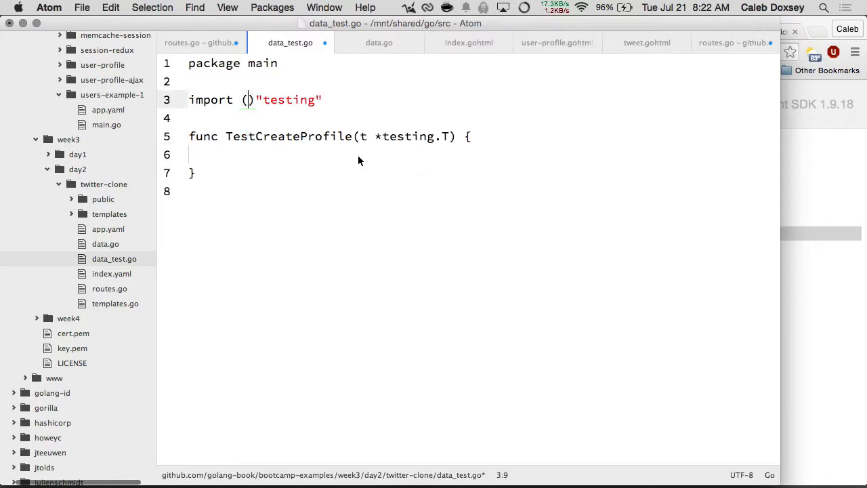
text(aet)
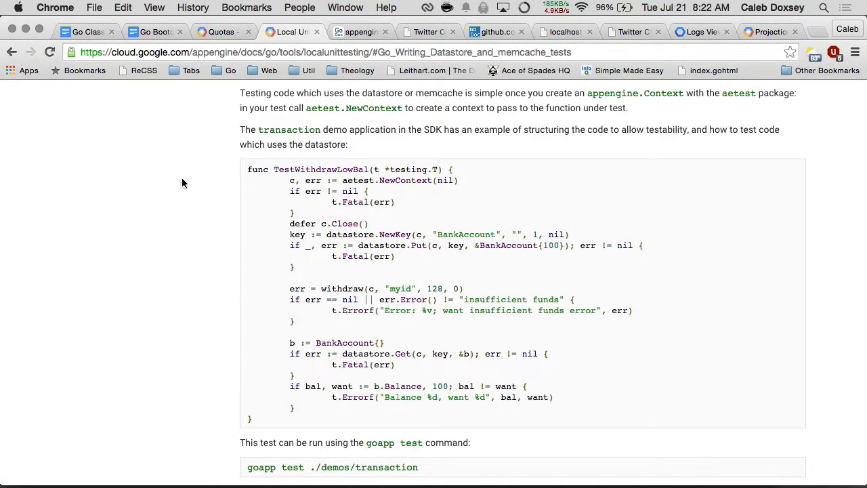
scroll(up, 3)
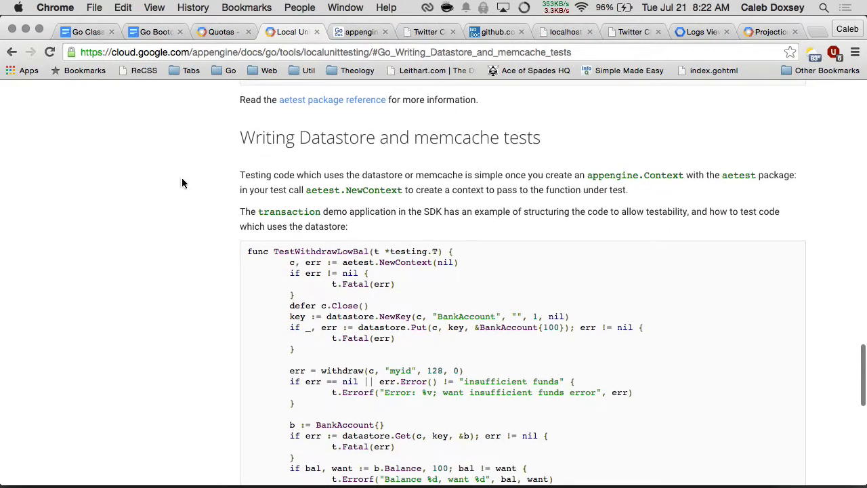
scroll(down, 3)
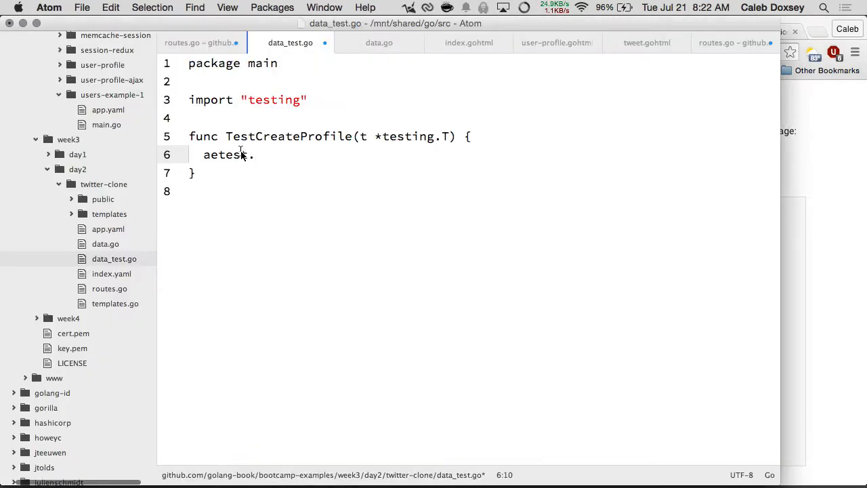
Step: Assign ctx, err := aetest.NewContext(nil) at the start of TestCreateProfile
text(NewContext(nil))
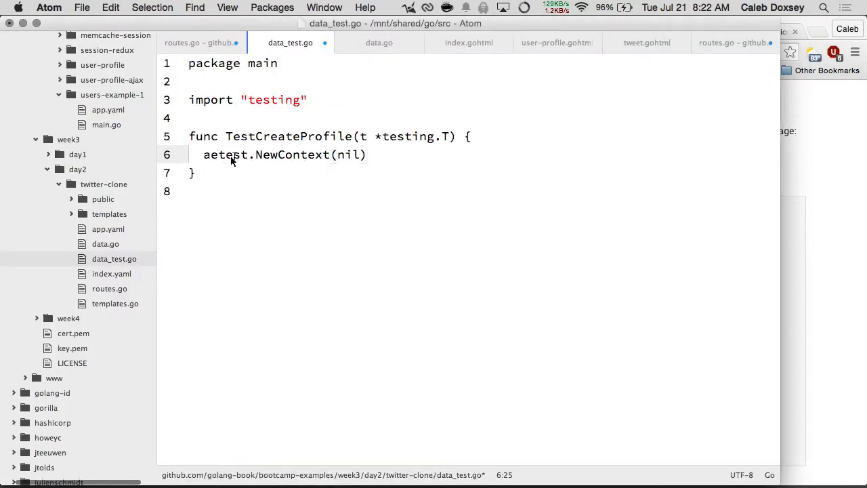
click(204, 154)
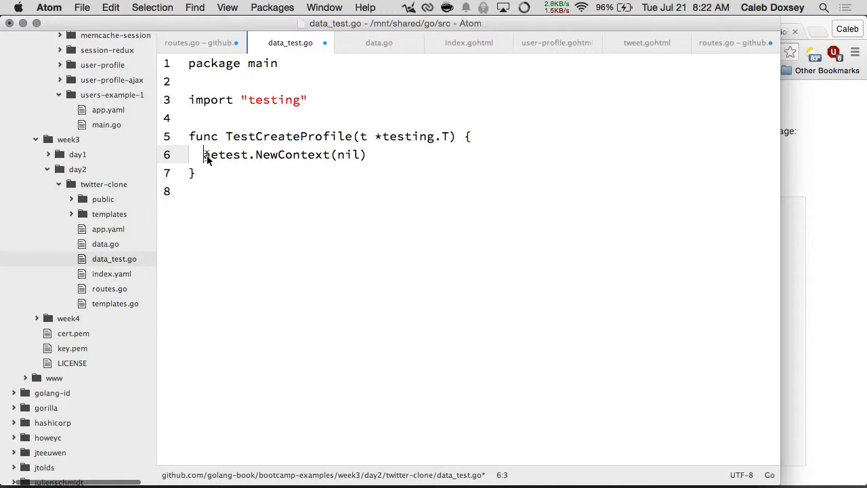
text(ctx)
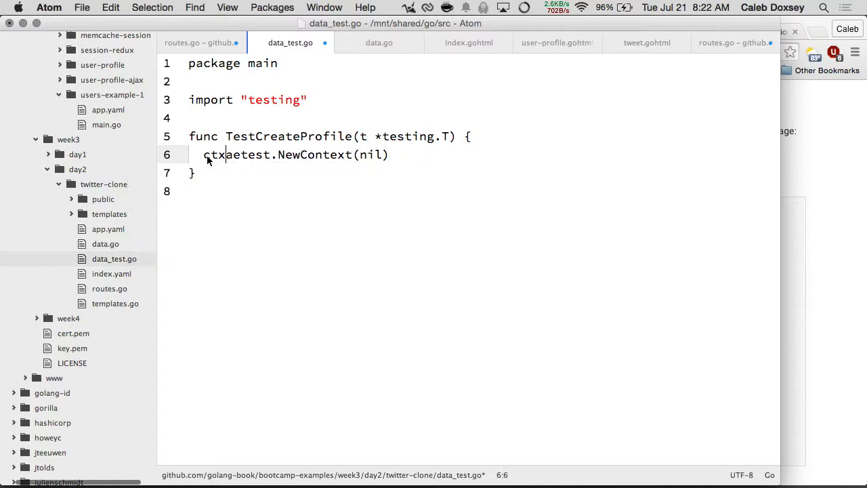
mouse_move(252, 211)
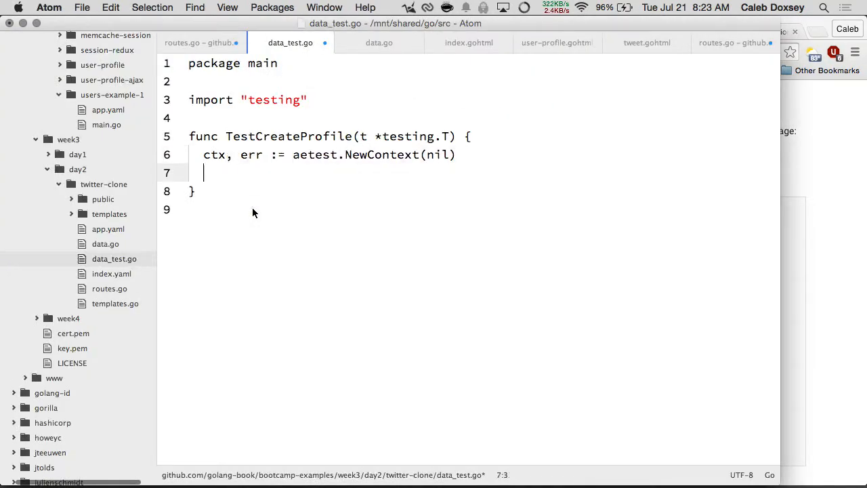
Step: Add if err != nil { t.Fatal(err) }, save, and check createProfile's signature in data.go
text(if err != nil {)
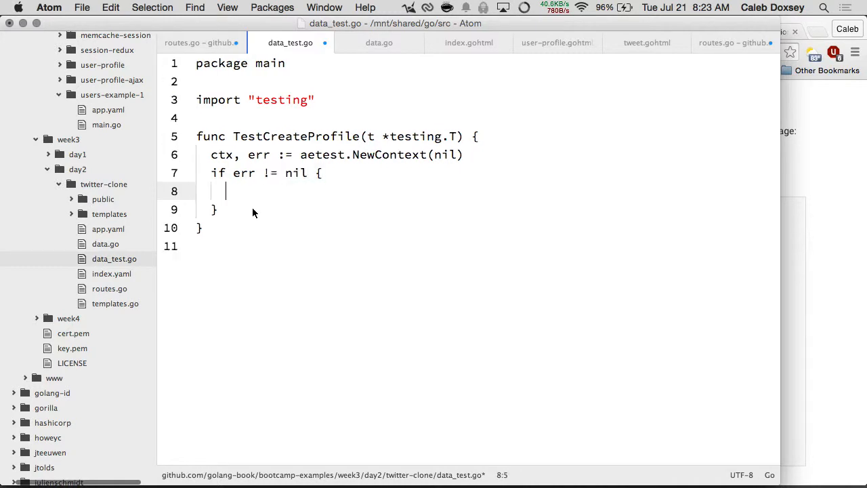
text(t.Errorf())
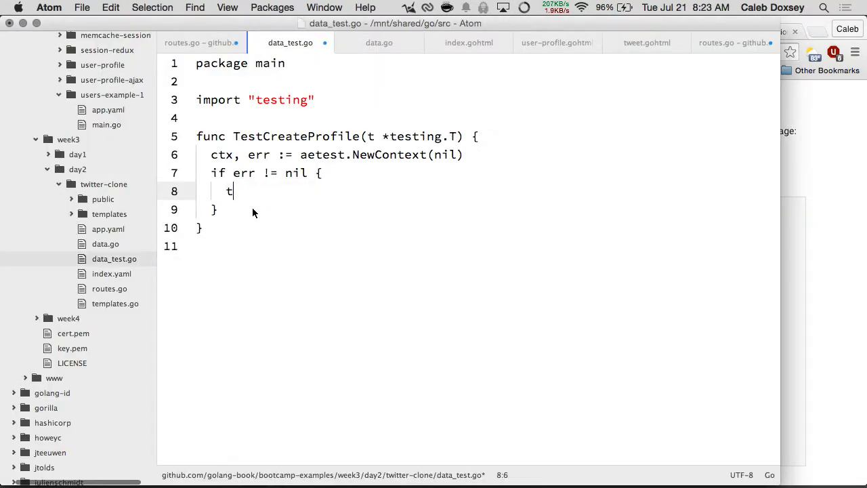
text(.Fatal(err))
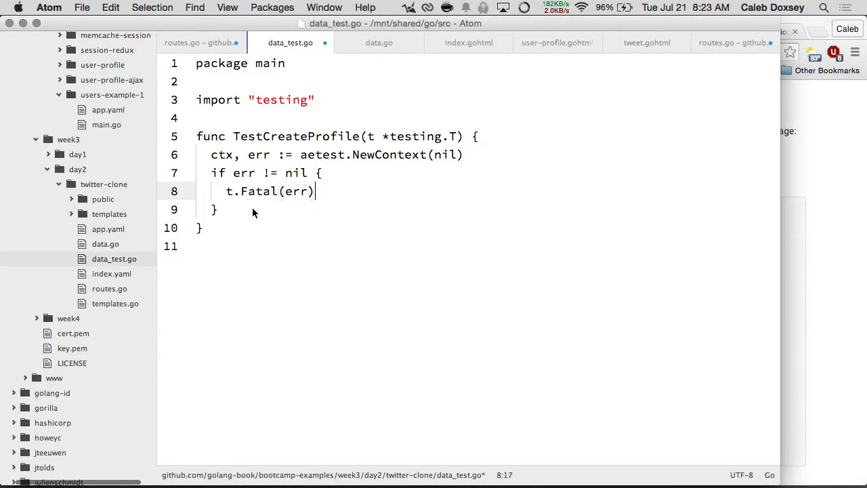
key(enter)
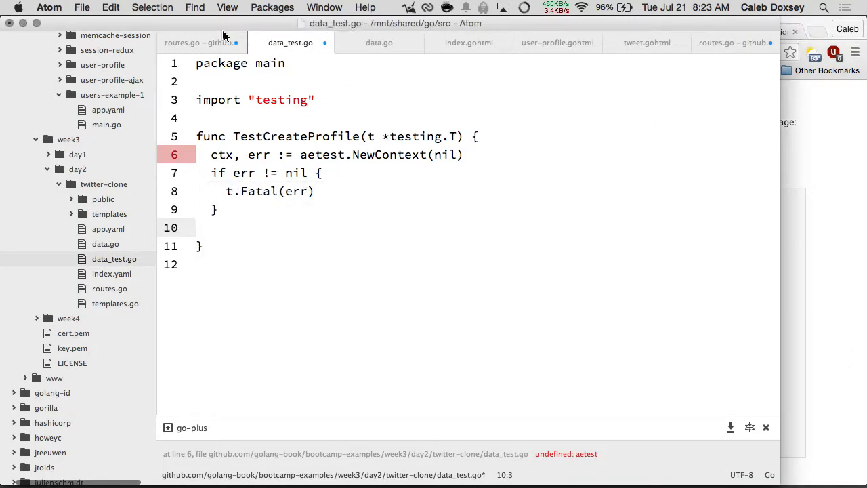
click(379, 42)
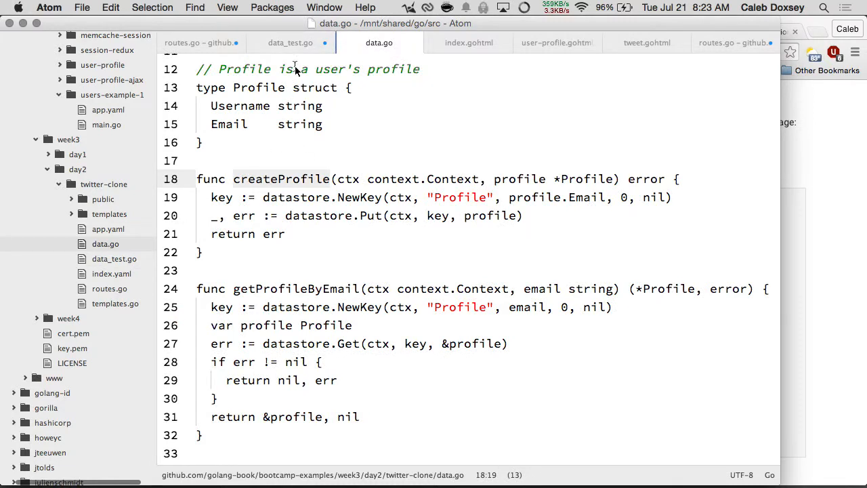
click(290, 42)
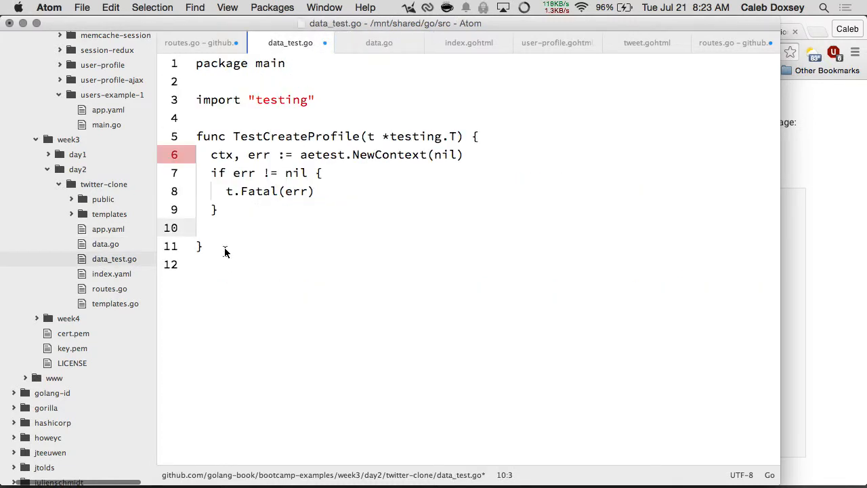
text(por)
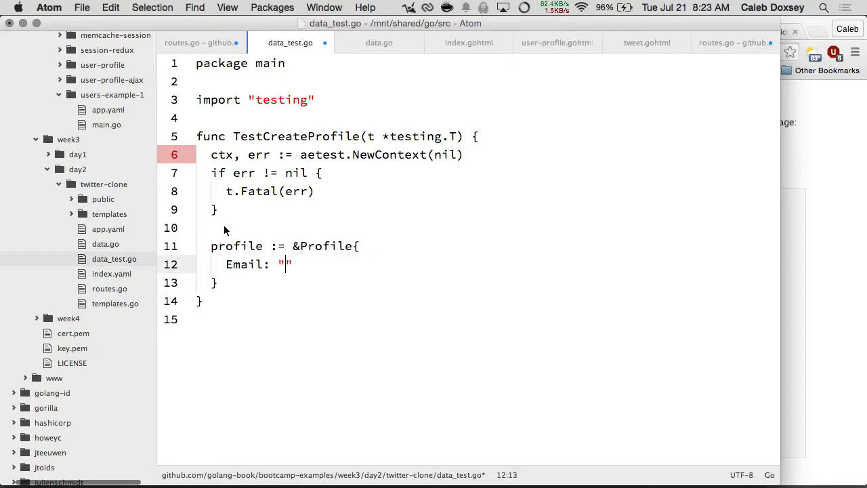
text(test@example)
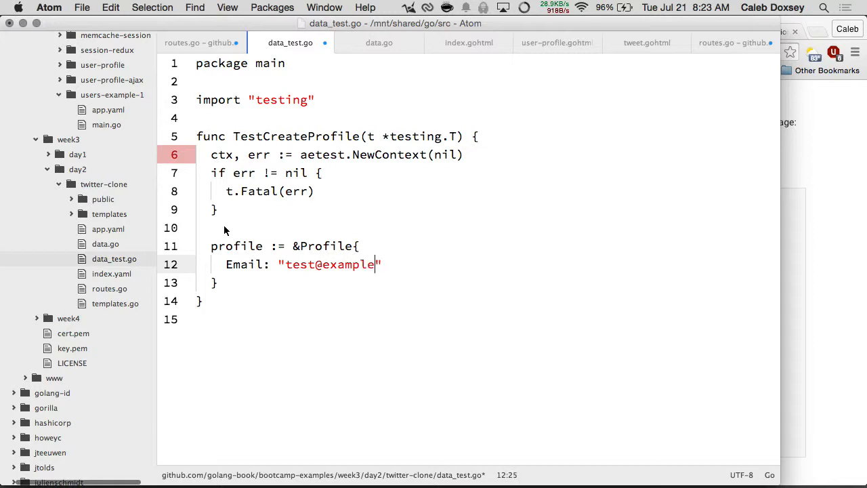
text(.com",)
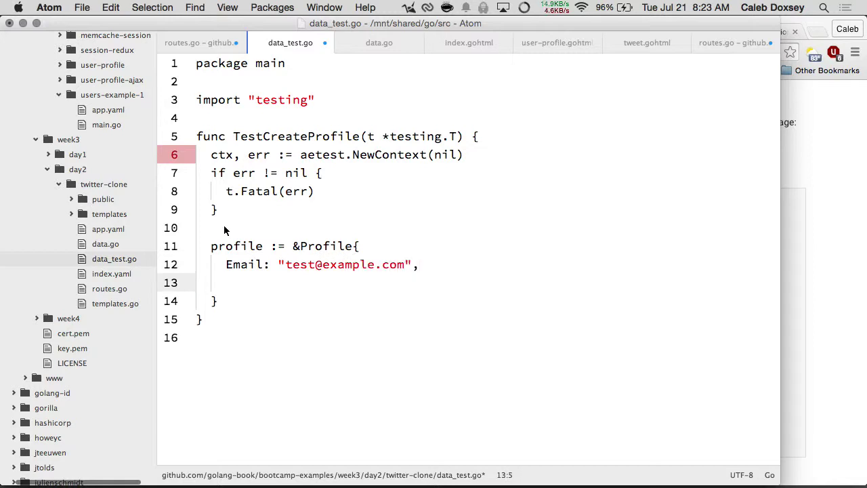
text(Username: "tes")
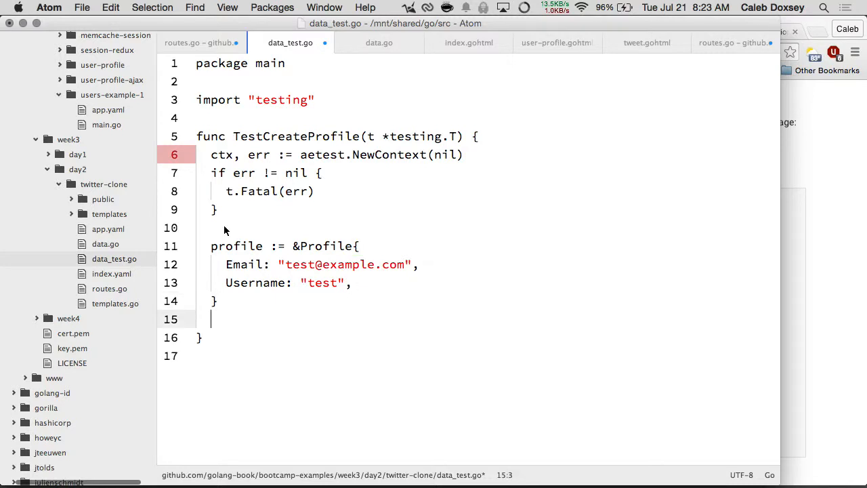
text(createProfile(ctx, profile)
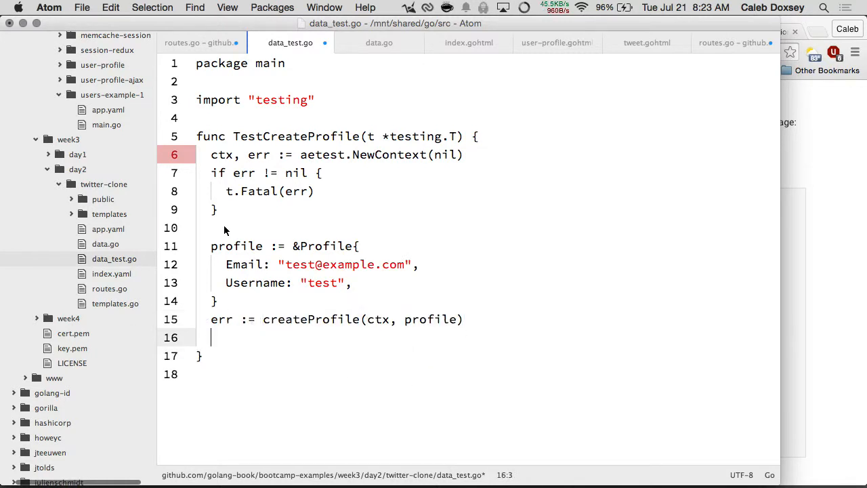
Step: Report a non-nil error with t.Errorf("...should be nil when creating profiles, but was: %v", err)
text(if err != nil{)
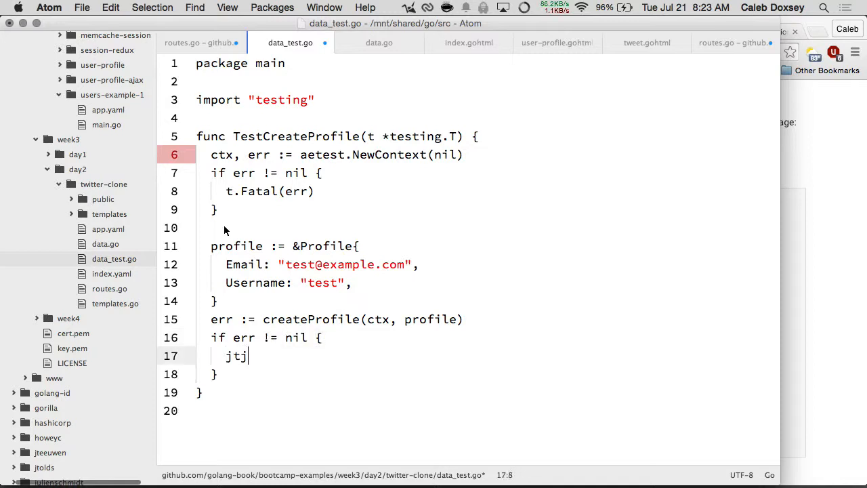
text(t.Fat)
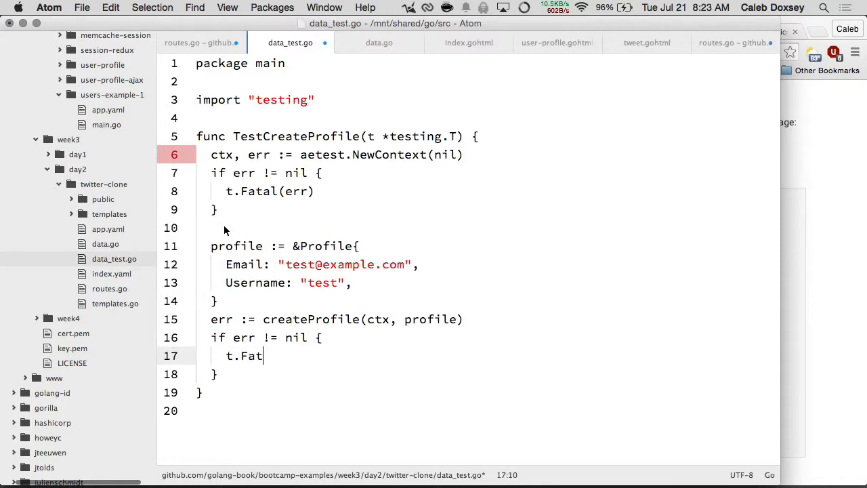
text(al(erR))
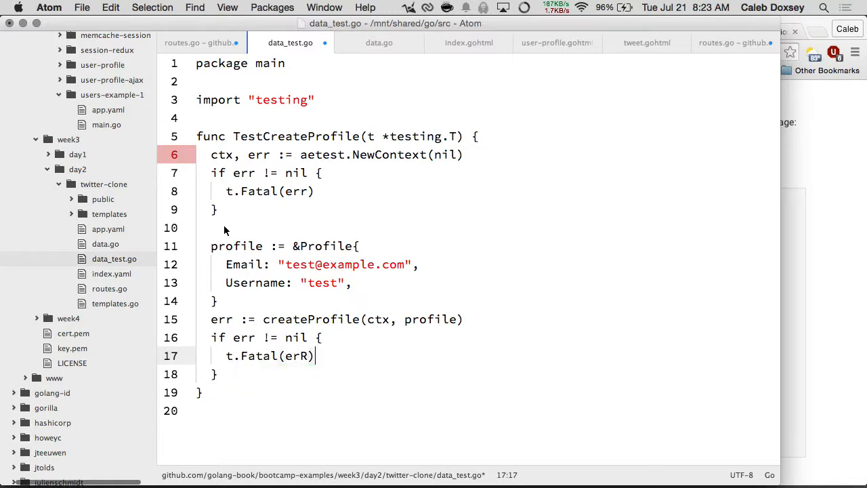
key(Backspace)
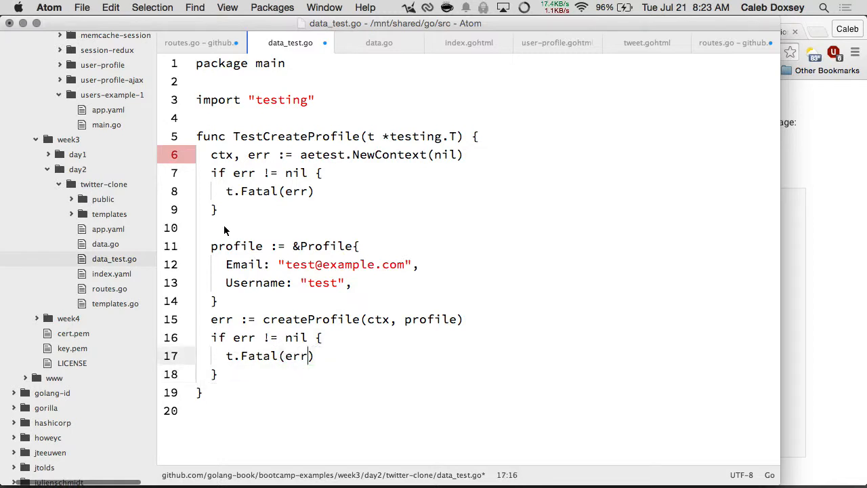
text(Errorf)
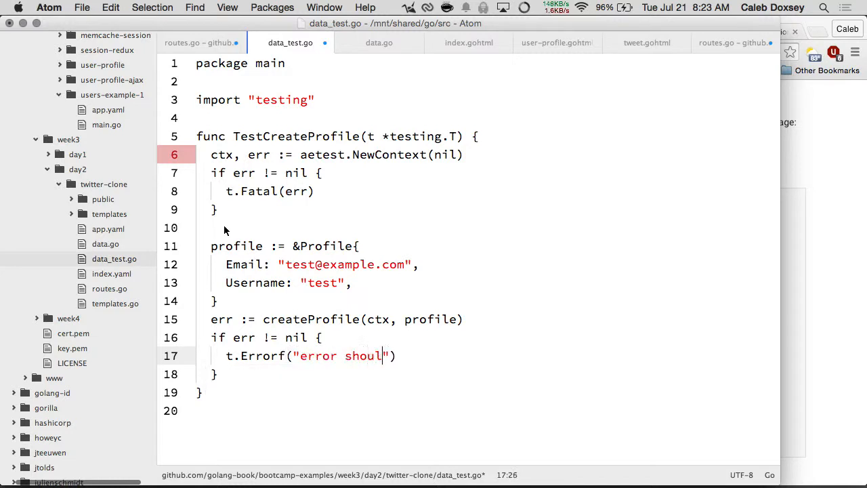
text(d be nil when creati)
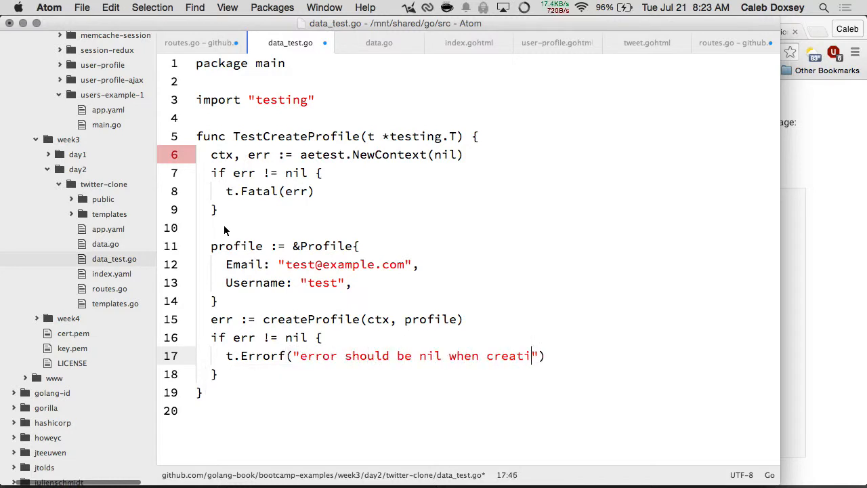
text(ng profiles)
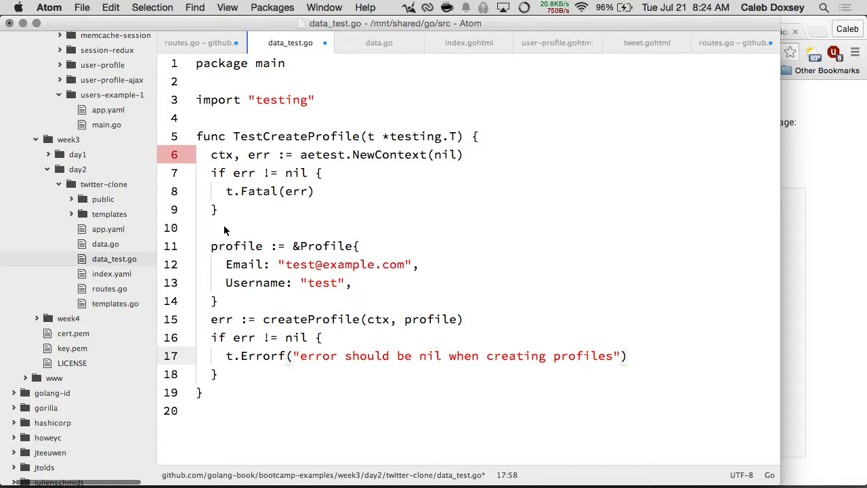
text(, but was)
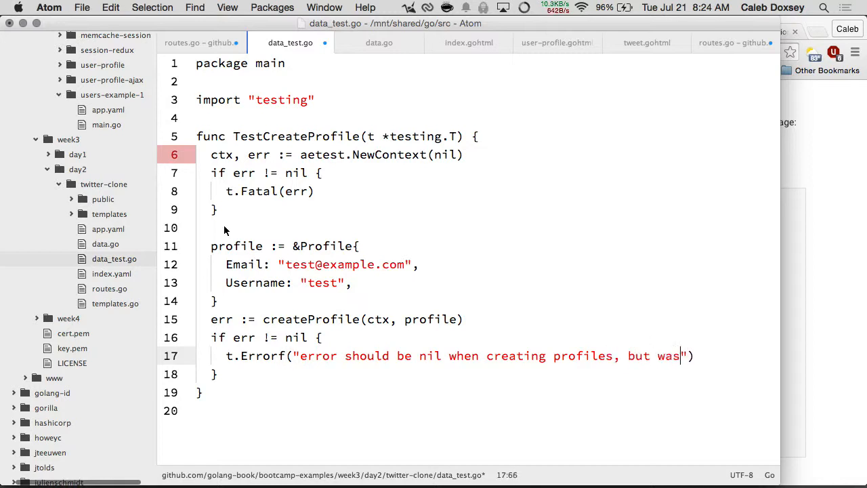
text(: %v)
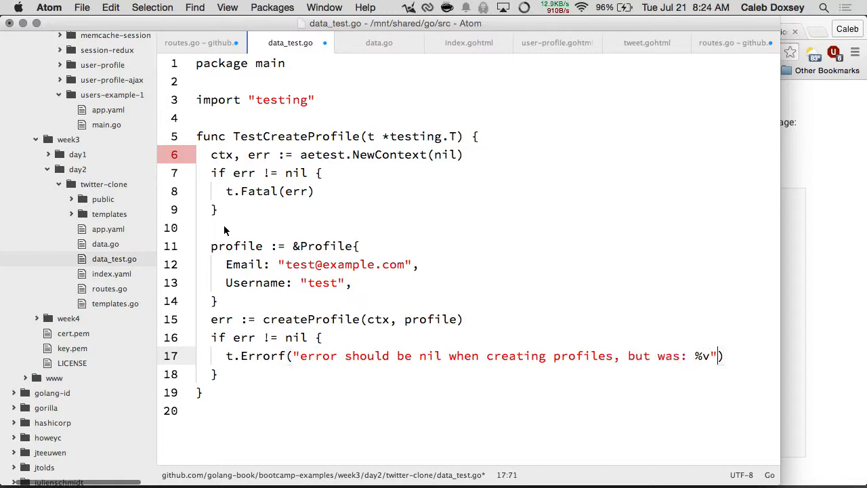
text(, err))
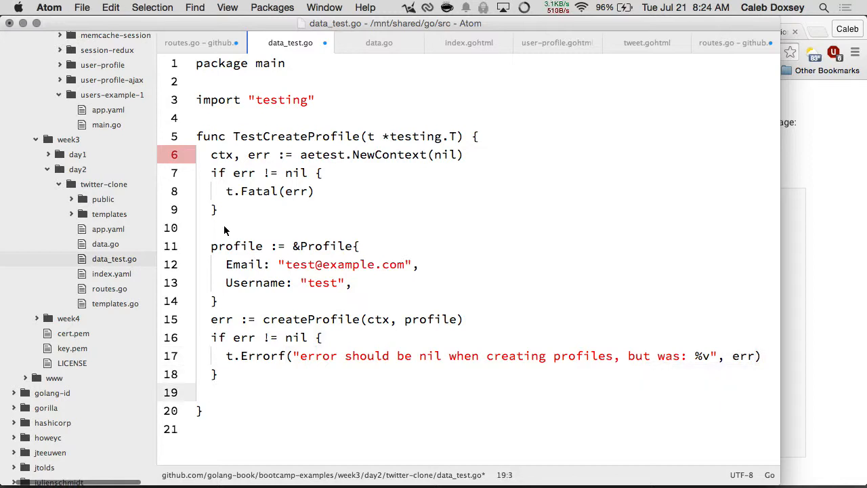
click(214, 391)
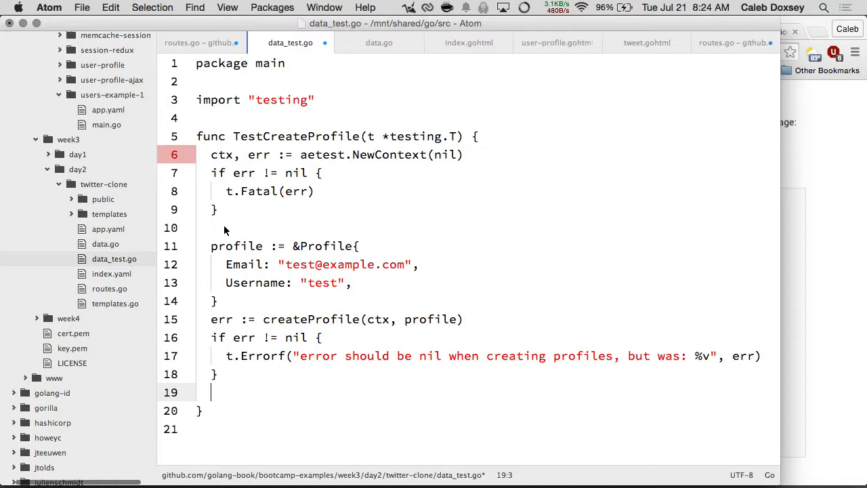